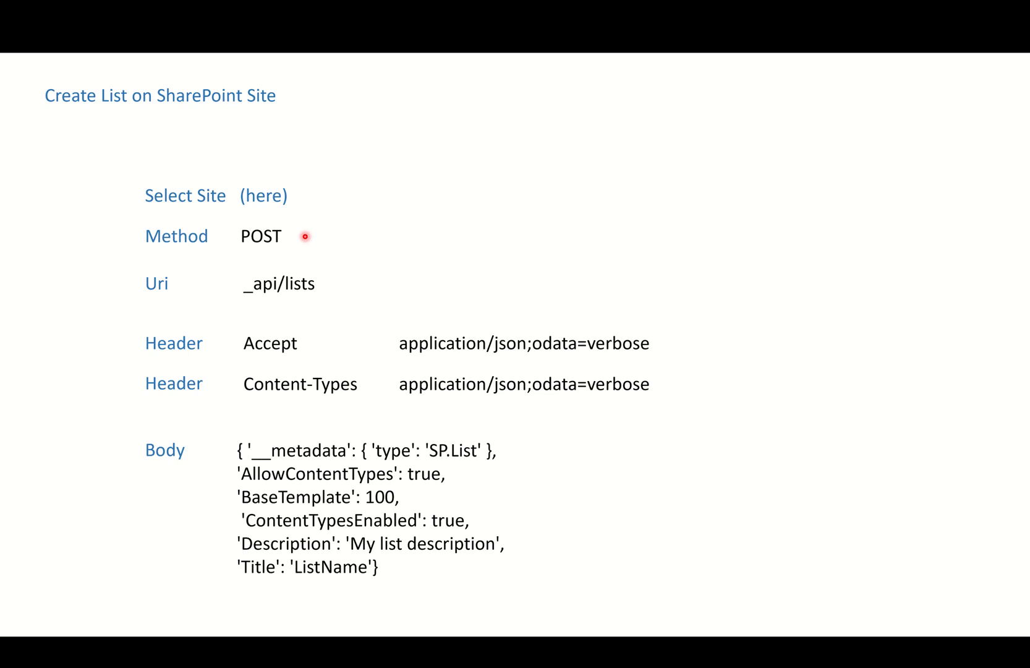
mouse_move(587, 507)
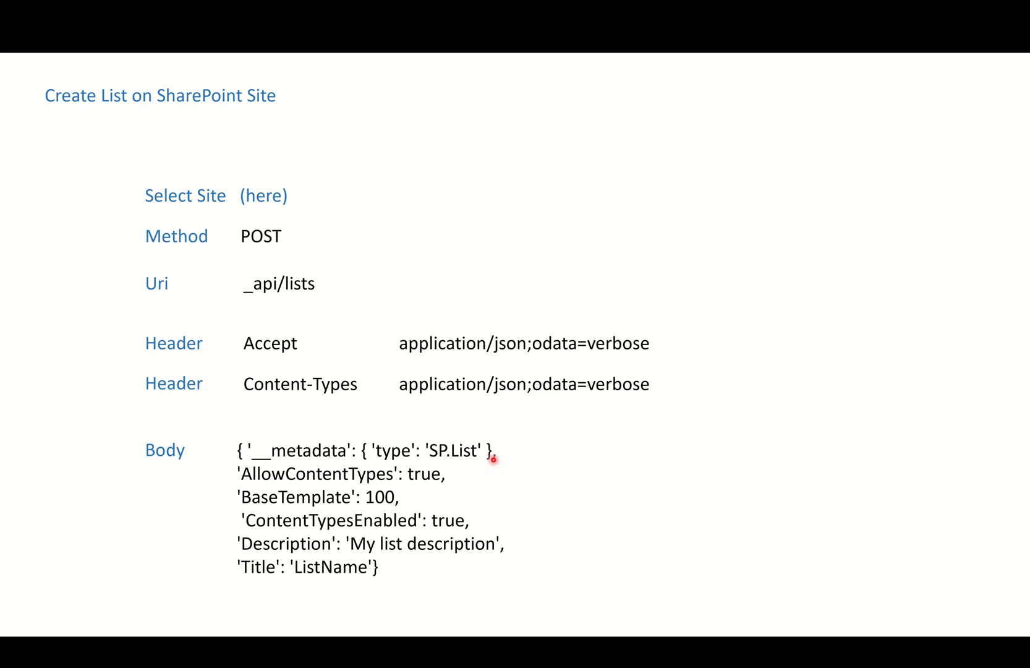
mouse_move(396, 591)
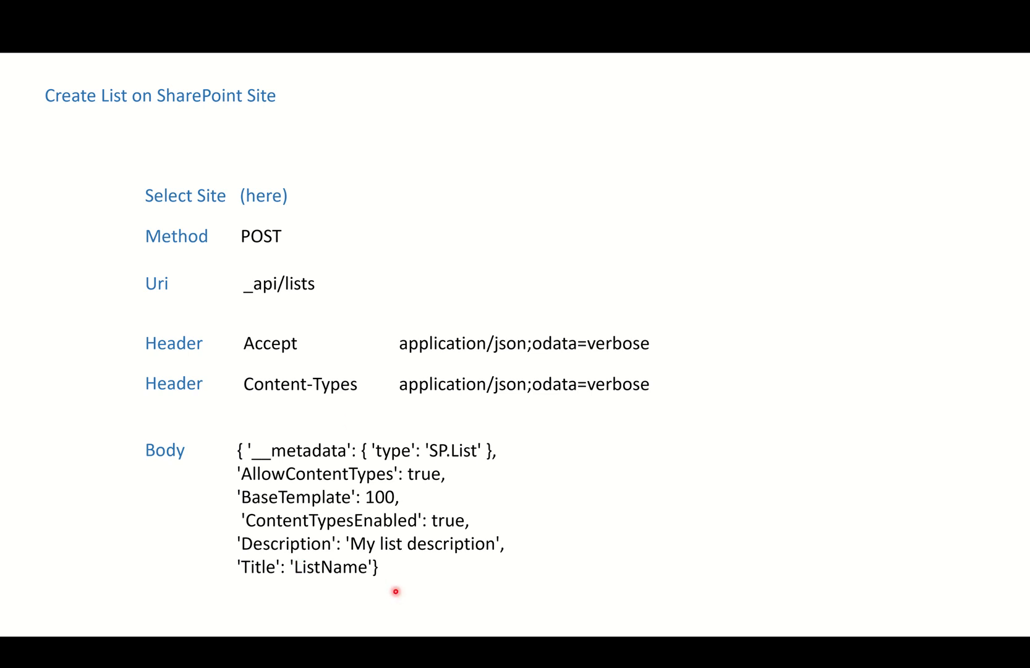